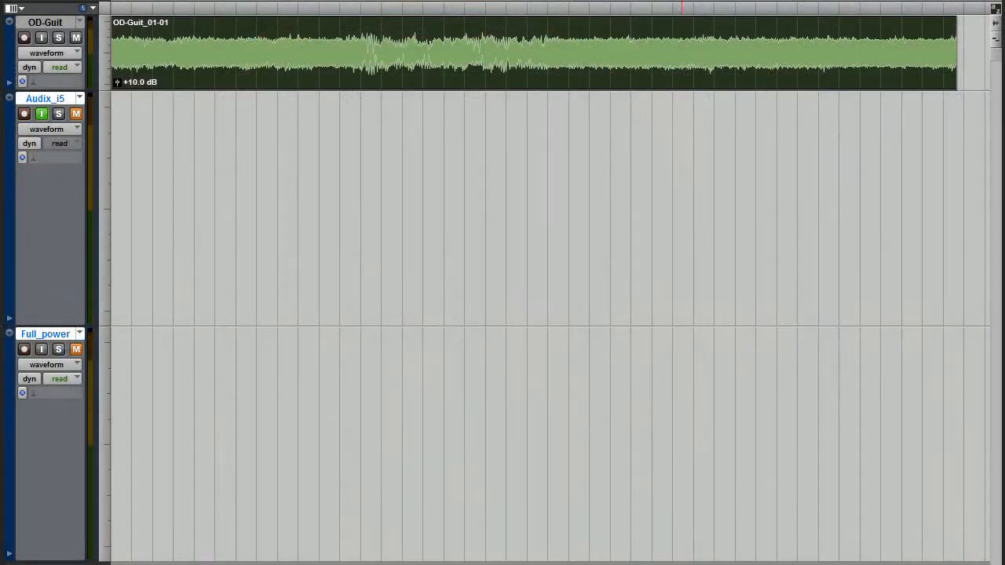
Record the full-power speaker take and place the Audix_i5_02 clip on the Full_power track
{"action": "left_click", "coordinate": [24, 113]}
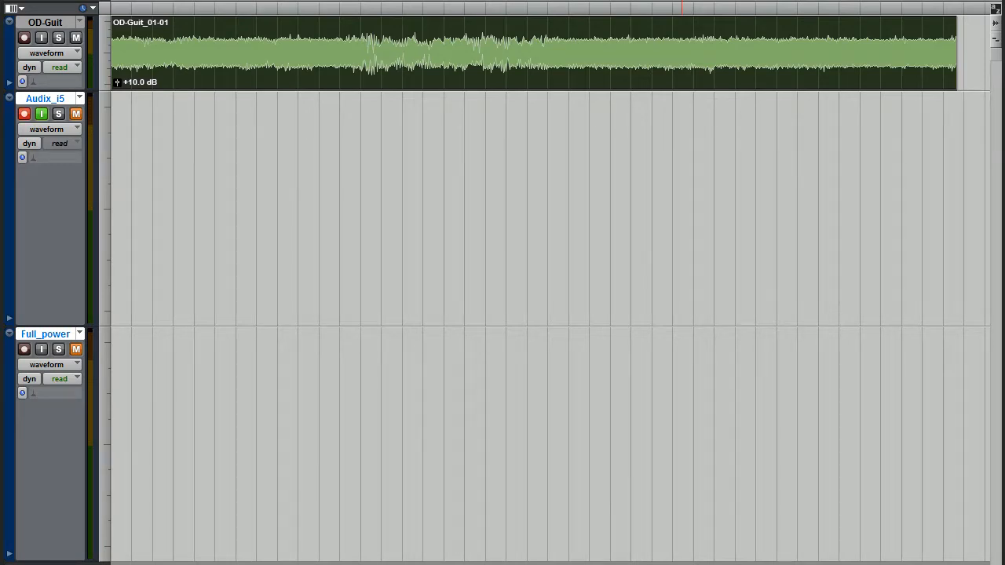
{"action": "left_click", "coordinate": [41, 113]}
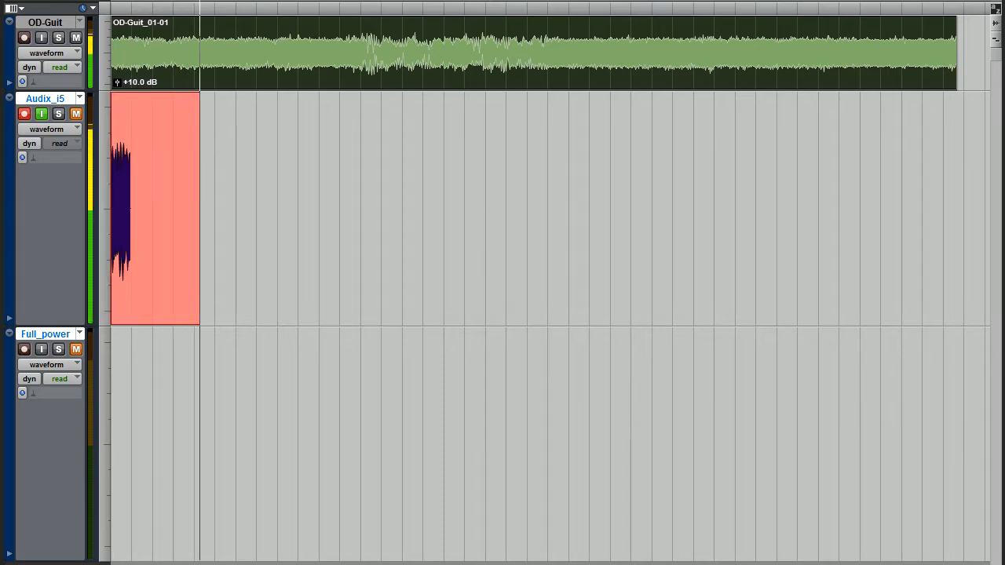
{"action": "left_click_drag", "start_coordinate": [198, 207], "coordinate": [380, 207]}
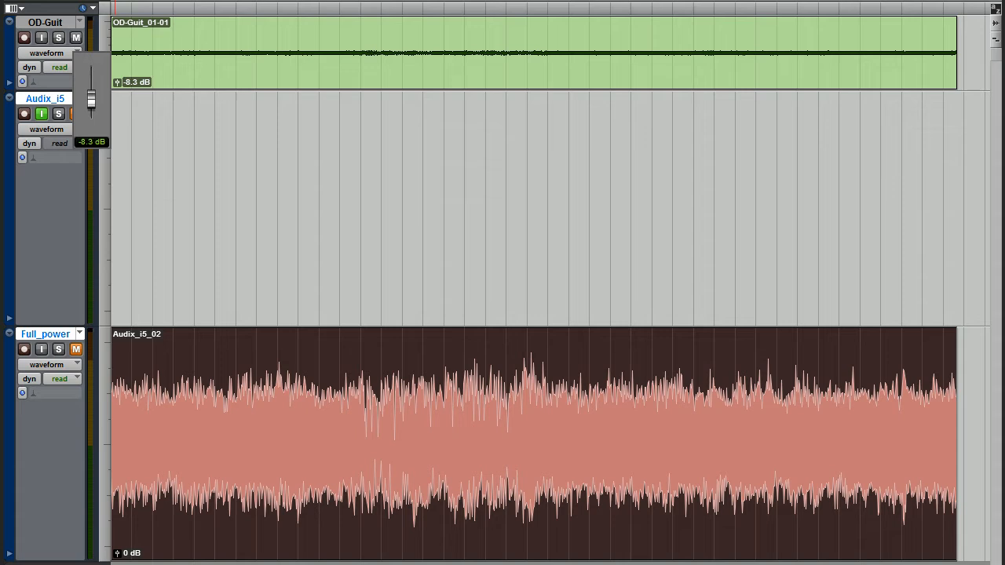
Lower the OD-Gtr_01-01 clip gain from +10.0 dB to -10.0 dB for 20 dB quieter playback
{"action": "left_click", "coordinate": [25, 113]}
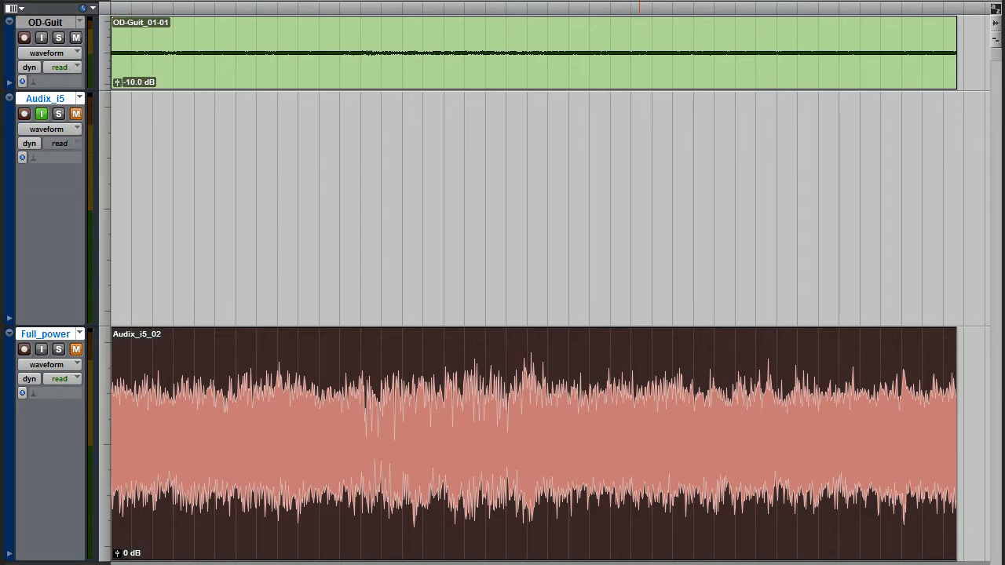
Record the quieter take onto Audix_i5 and raise the Audix_i5_03-01 clip gain to +19.7 dB
{"action": "left_click", "coordinate": [23, 113]}
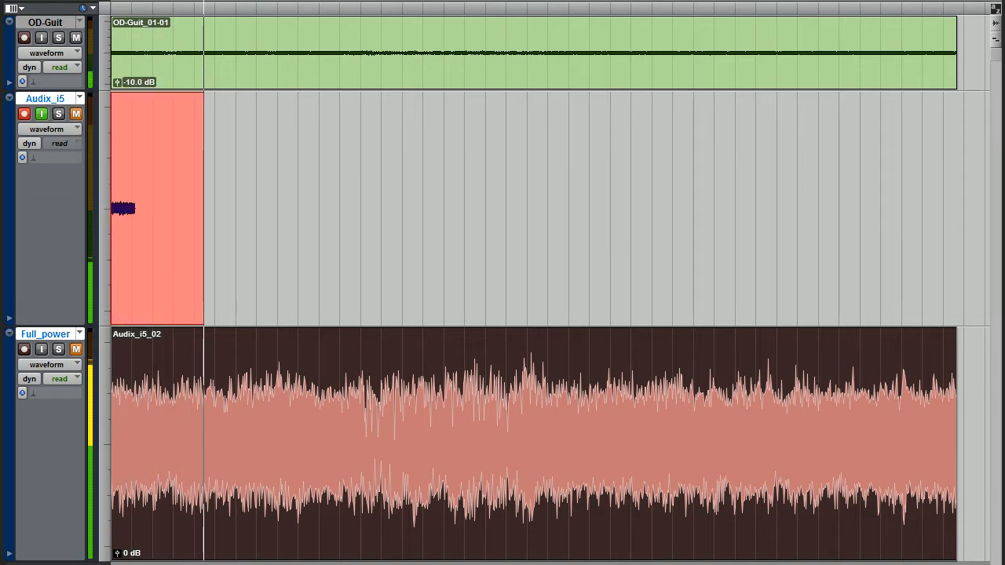
{"action": "left_click_drag", "start_coordinate": [201, 207], "coordinate": [389, 207]}
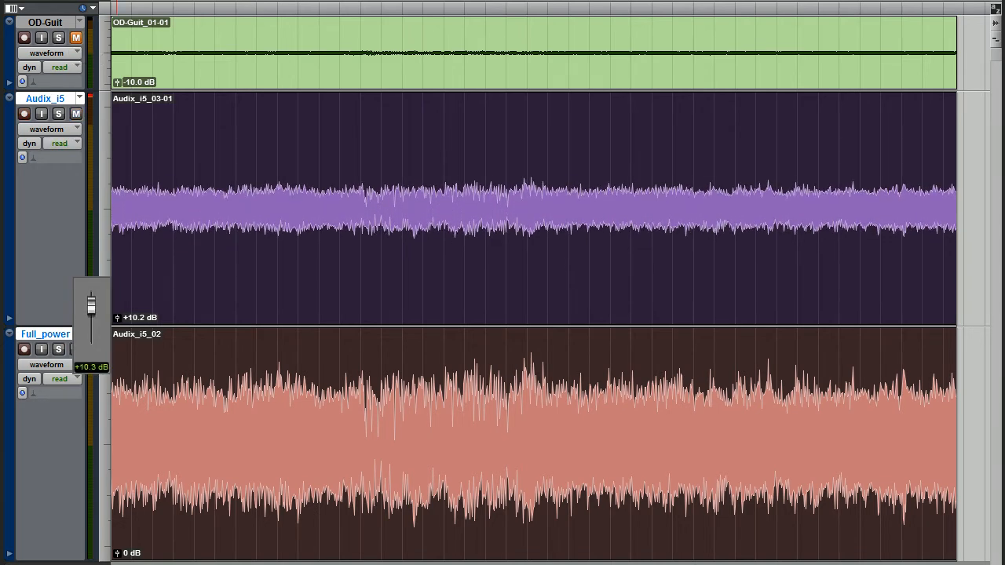
{"action": "left_click_drag", "start_coordinate": [91, 322], "coordinate": [91, 295]}
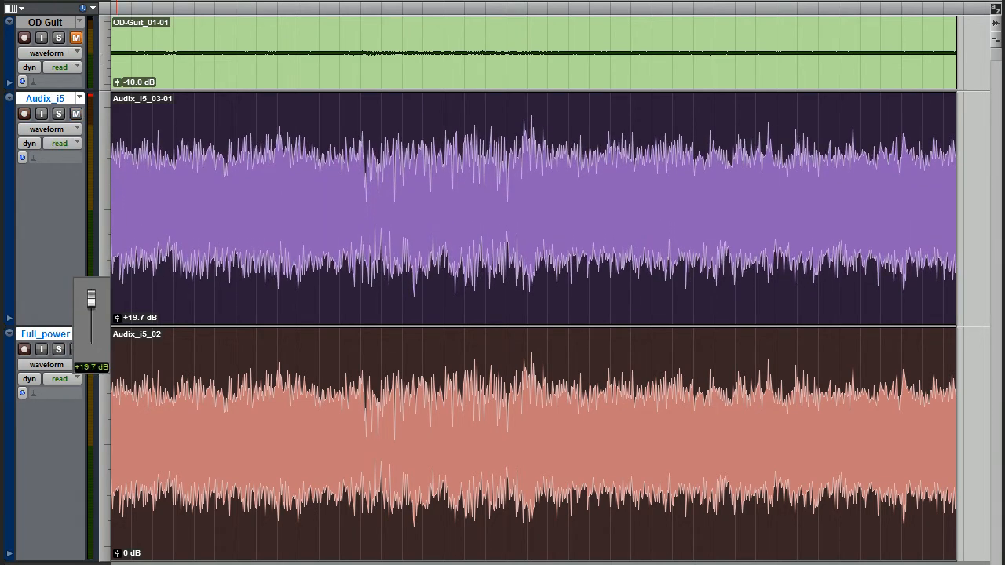